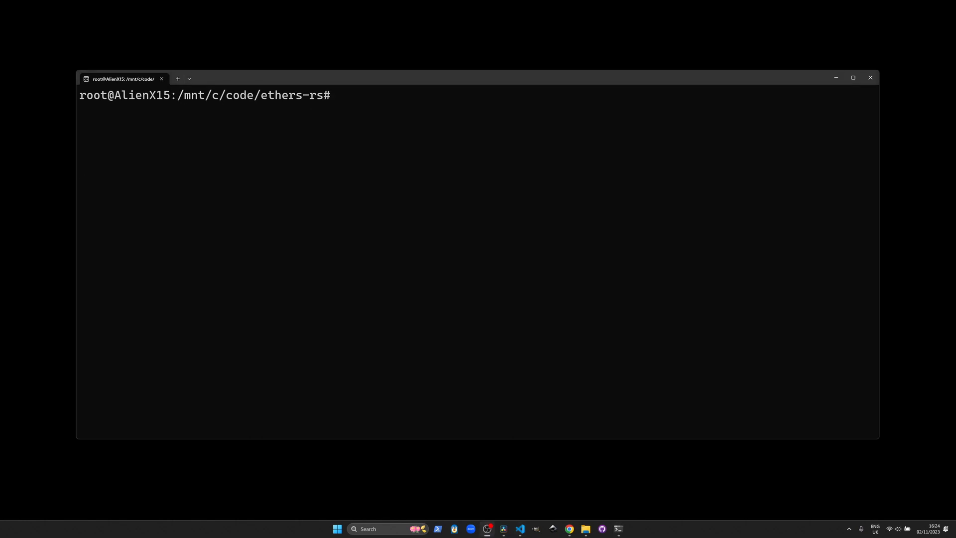
# Create the Cargo package ethers-test2, then cd into the ethers-test folder.
pyautogui.write('c')
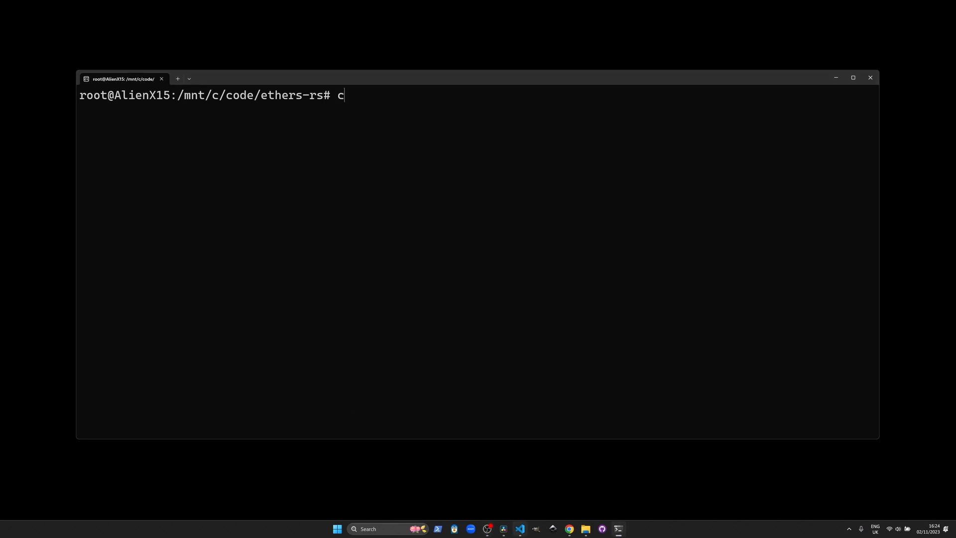
pyautogui.write('argo new ethers')
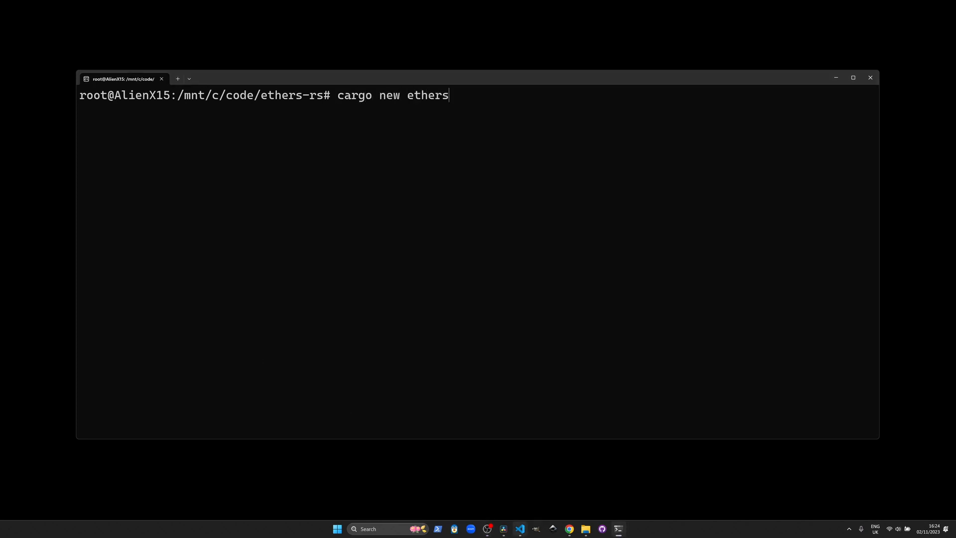
pyautogui.press('Return')
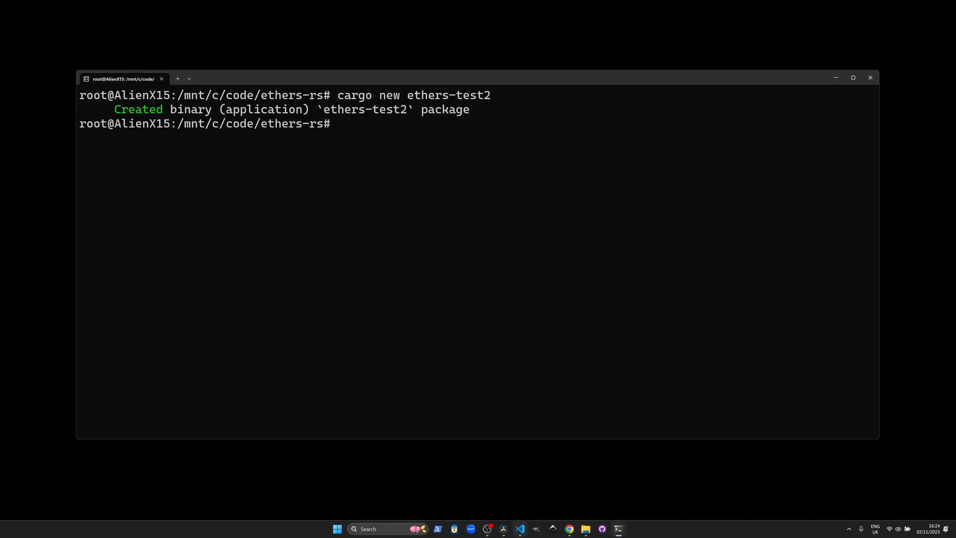
pyautogui.write('cd et')
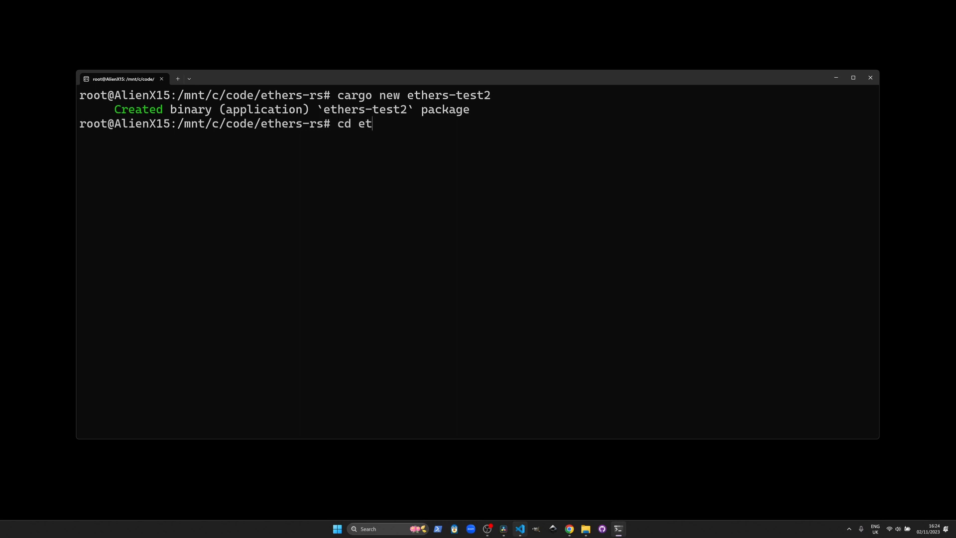
pyautogui.press('Return')
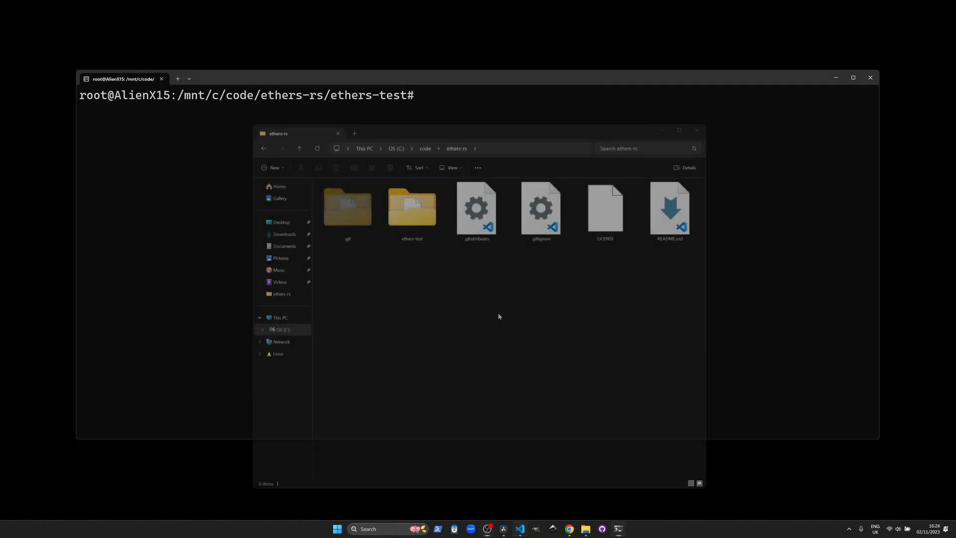
# Open the ethers-test folder in File Explorer and open its Cargo.toml file.
pyautogui.doubleClick(412, 207)
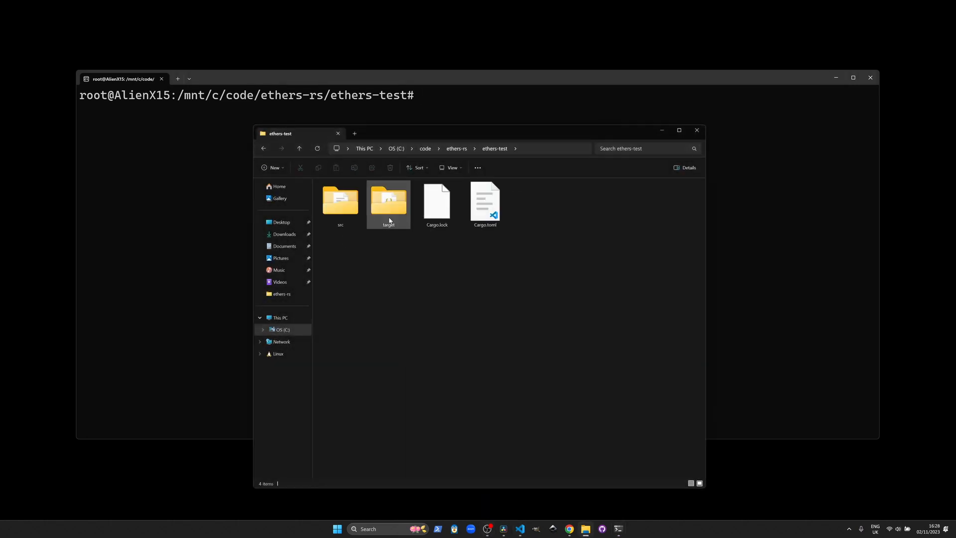
pyautogui.click(484, 204)
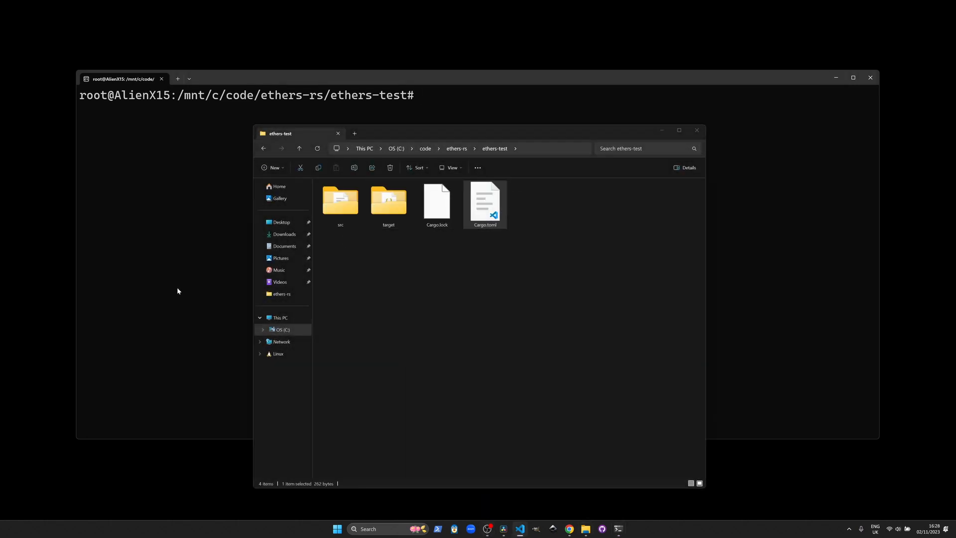
pyautogui.doubleClick(484, 201)
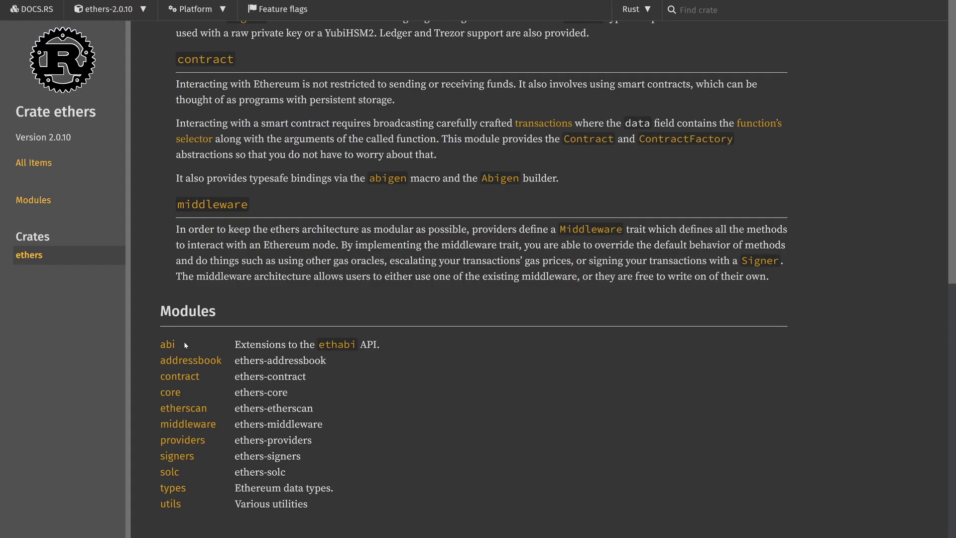
pyautogui.moveTo(415, 355)
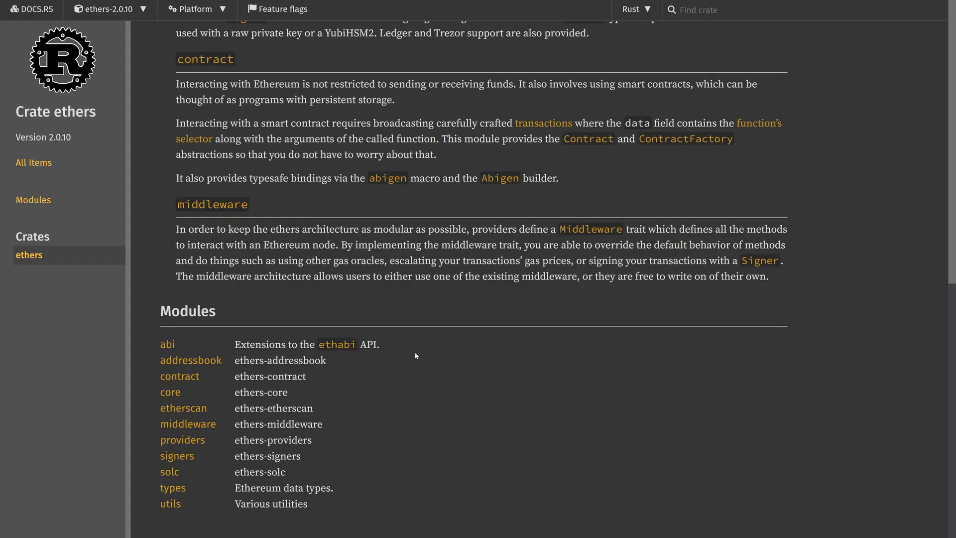
# Browse to the ethers::contract module page and its Abigen struct docs.
pyautogui.click(179, 375)
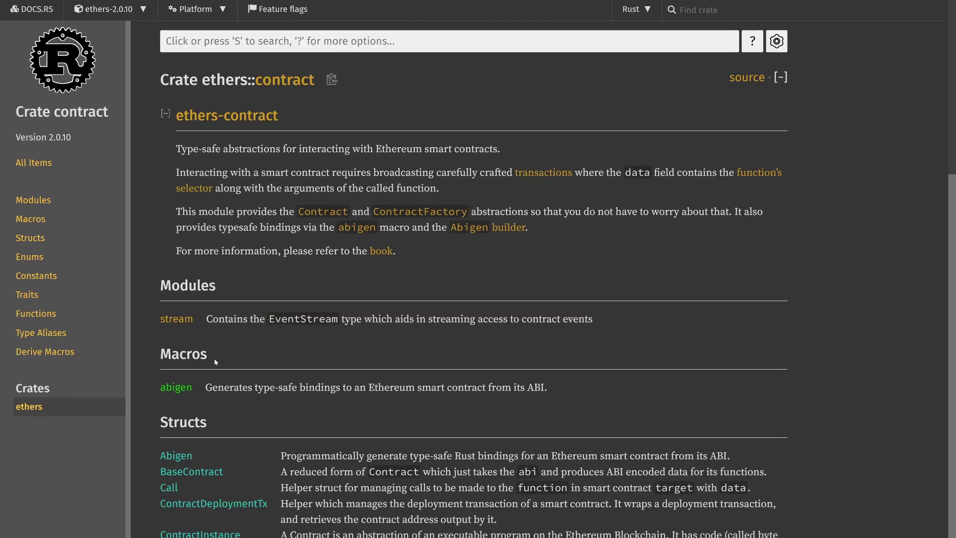
pyautogui.scroll(-3)
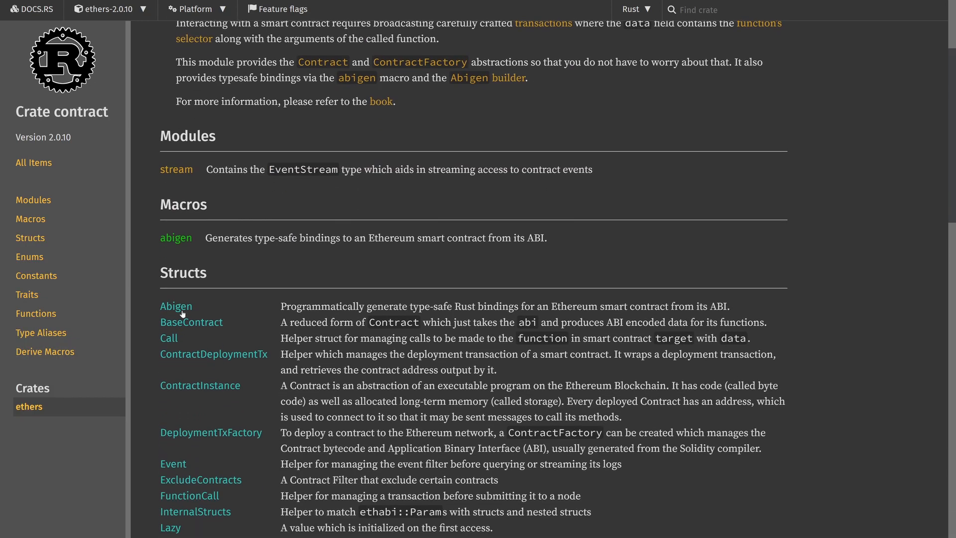
pyautogui.click(176, 305)
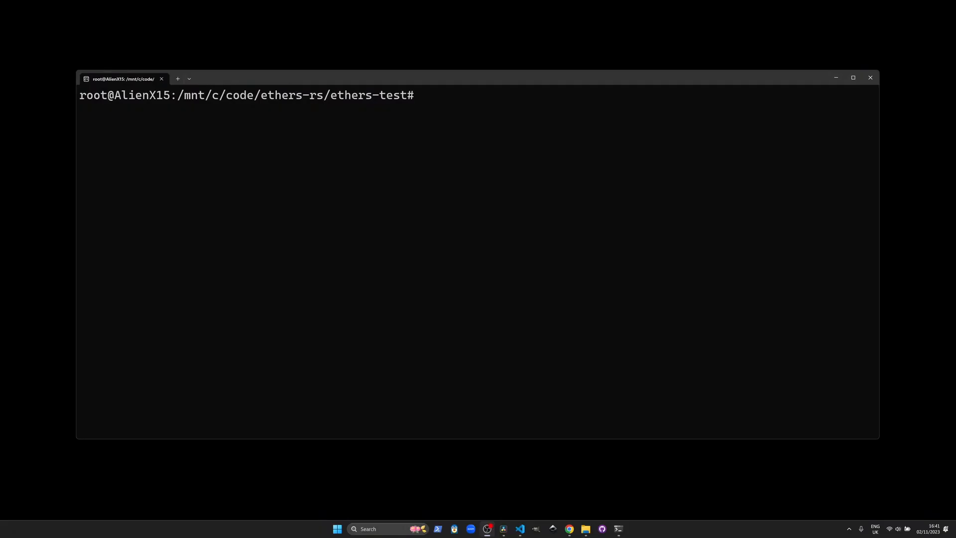
pyautogui.moveTo(426, 242)
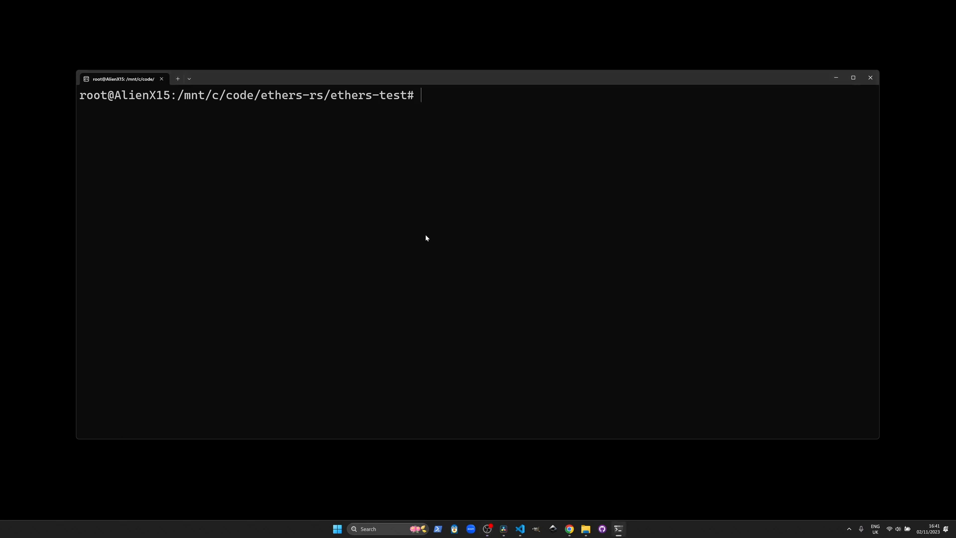
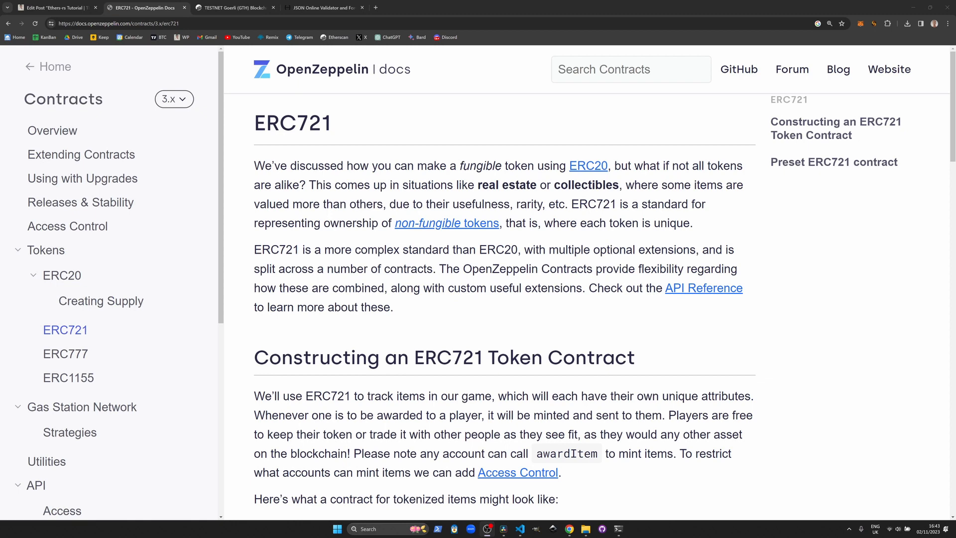
# Copy contract 0xFBA3…79c2's ABI from Etherscan and save it as src/abi.json.
pyautogui.click(234, 8)
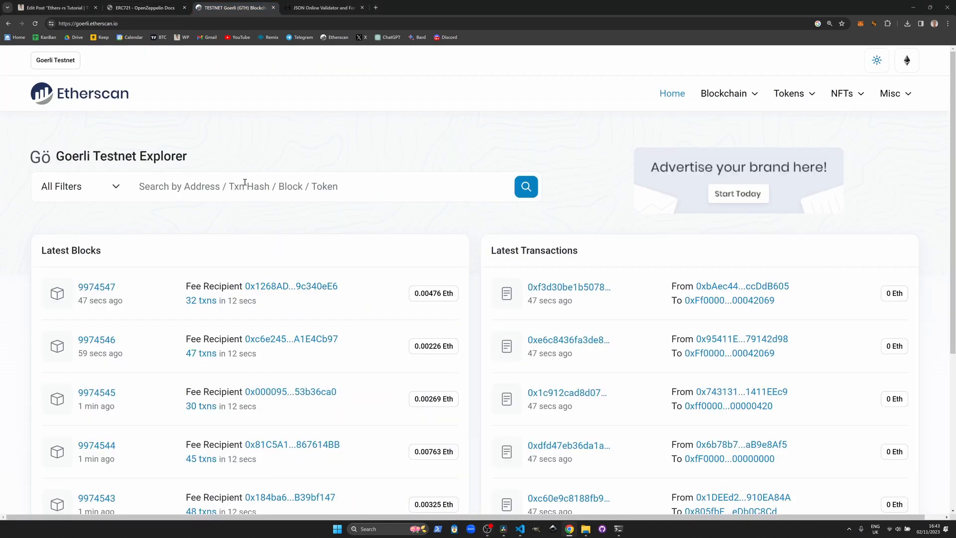
pyautogui.write('0xfba3912ca04dd458c843e2ee08967fc04f3579c2')
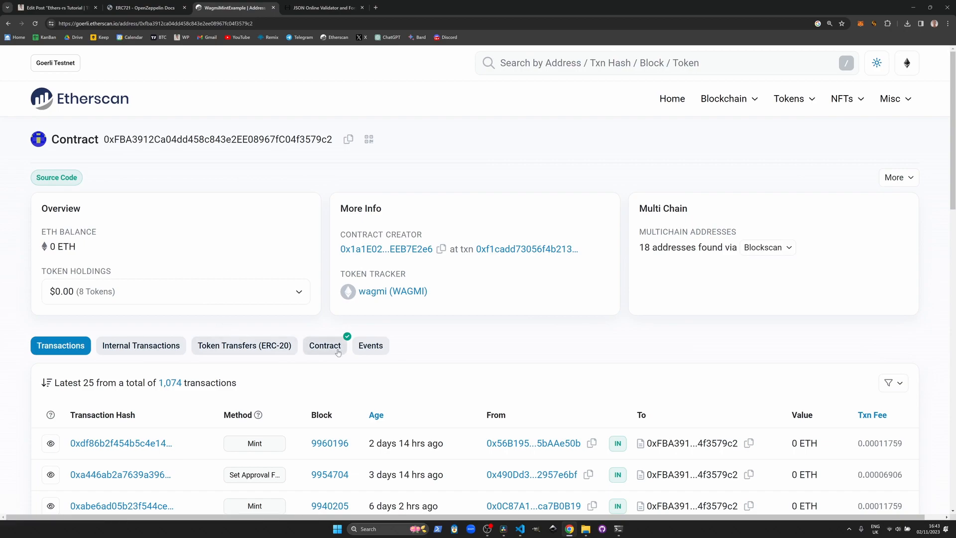
pyautogui.click(323, 345)
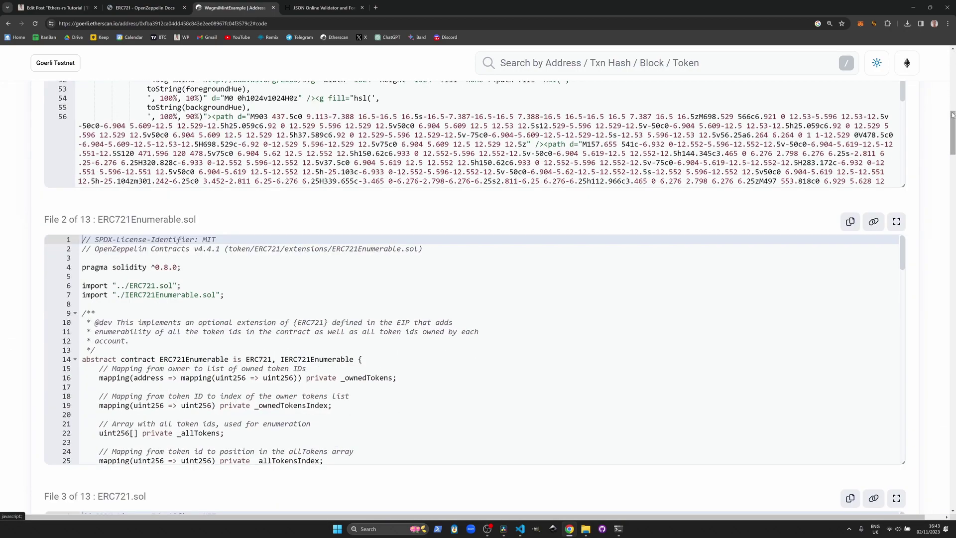
pyautogui.scroll(-3)
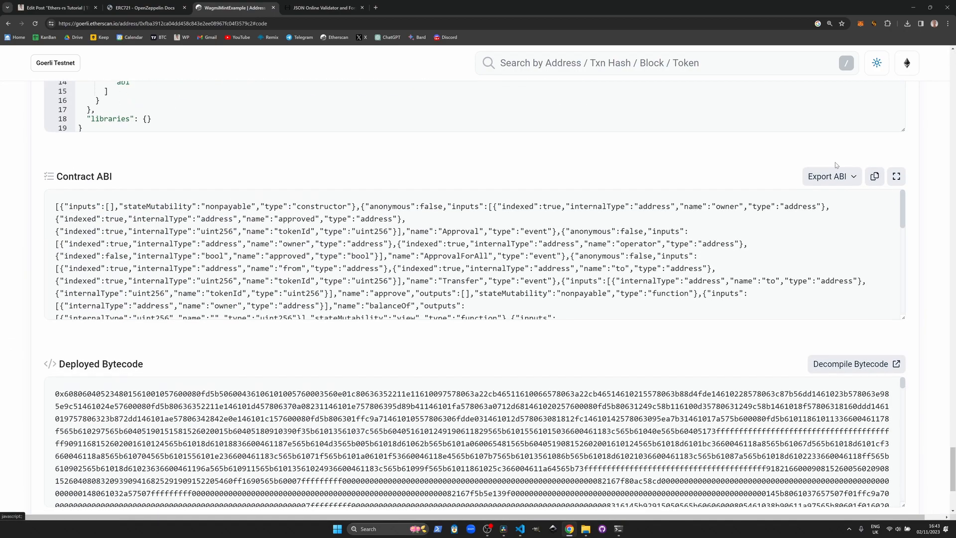
pyautogui.click(828, 176)
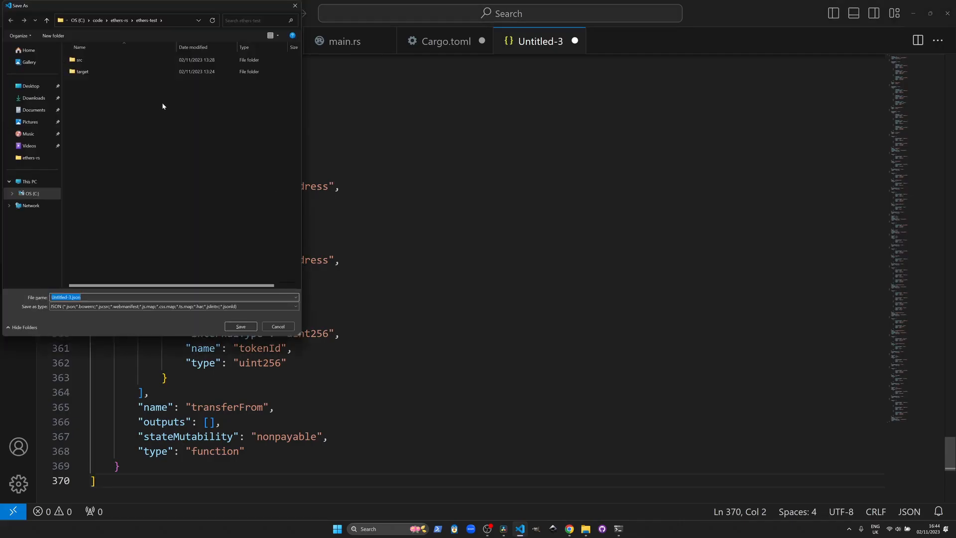
pyautogui.click(240, 326)
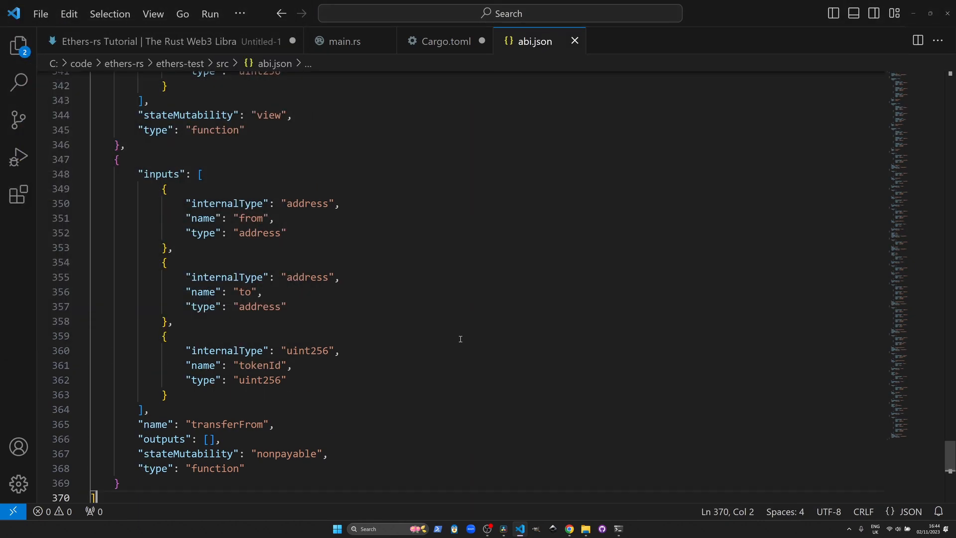
pyautogui.click(344, 41)
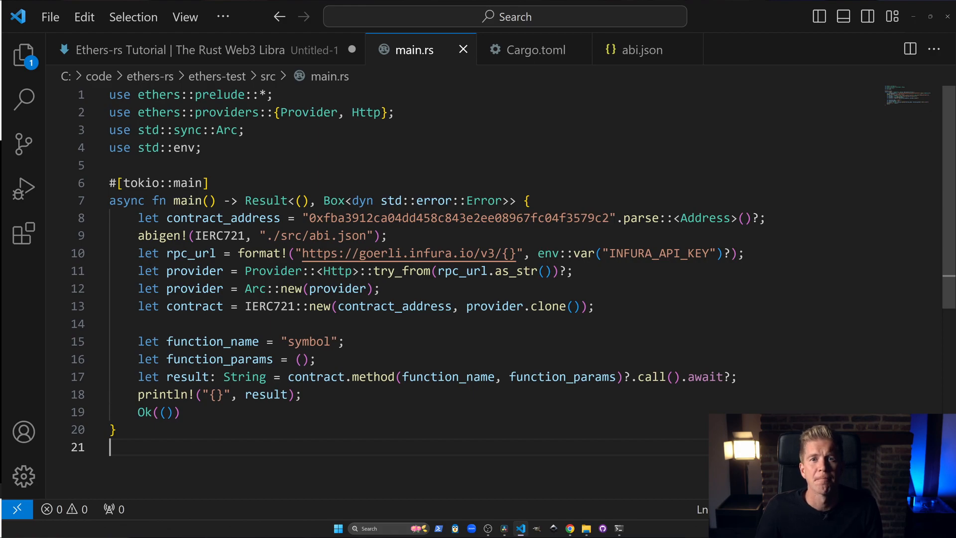
# Complete main.rs with abigen IERC721, the Infura Http provider and the symbol call.
pyautogui.click(617, 528)
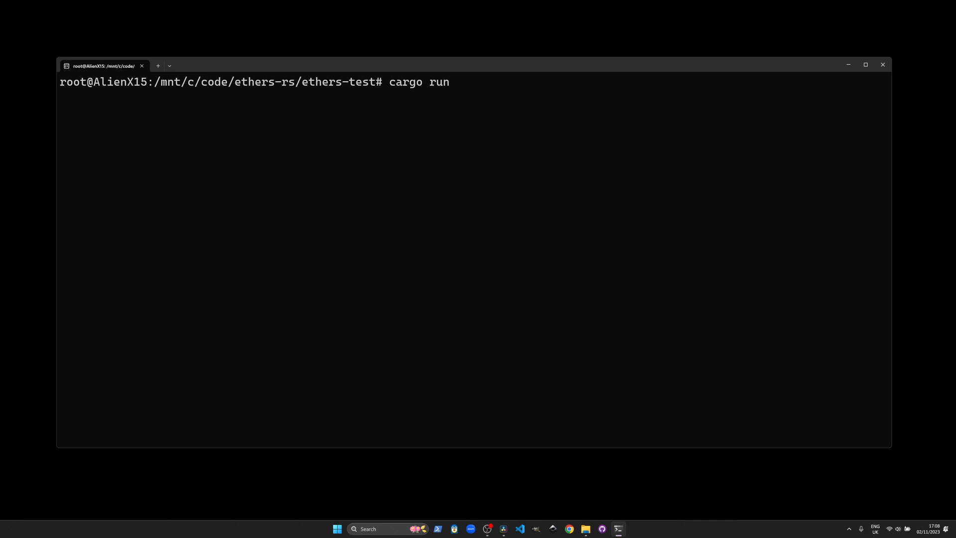
# Run cargo run to compile and execute the ethers-test package.
pyautogui.press('Return')
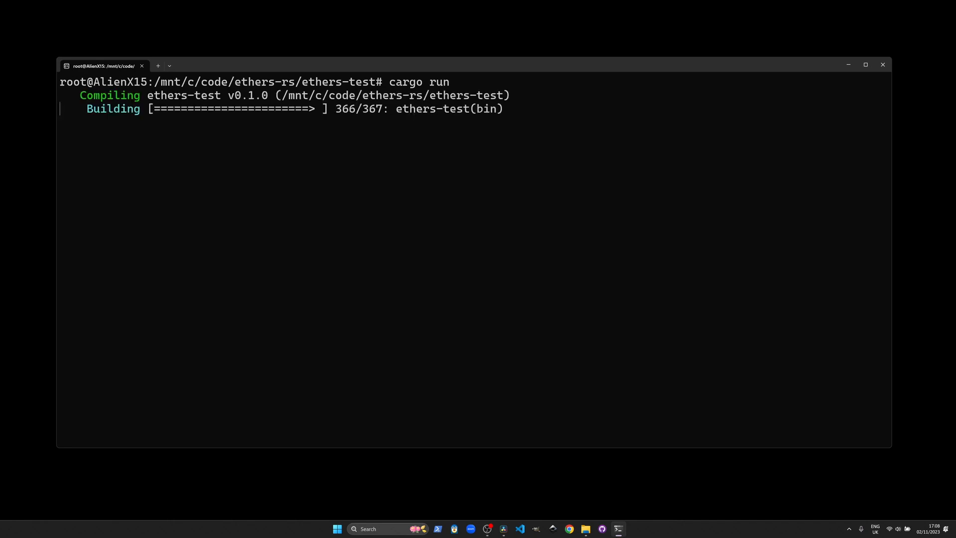